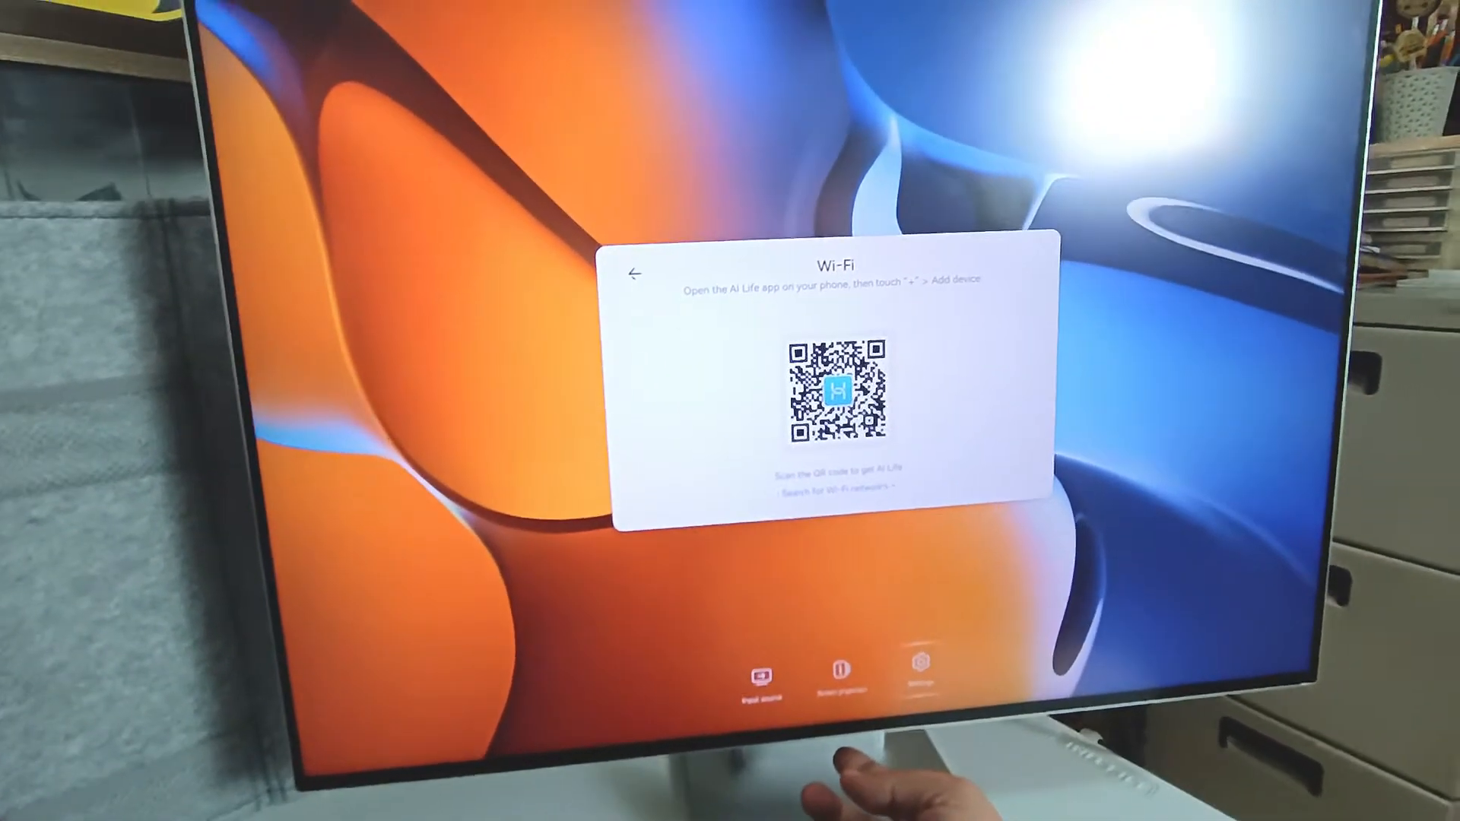
# - Return to Settings, enter Wi-Fi, and connect to the saved home network in Available networks
pyautogui.click(637, 273)
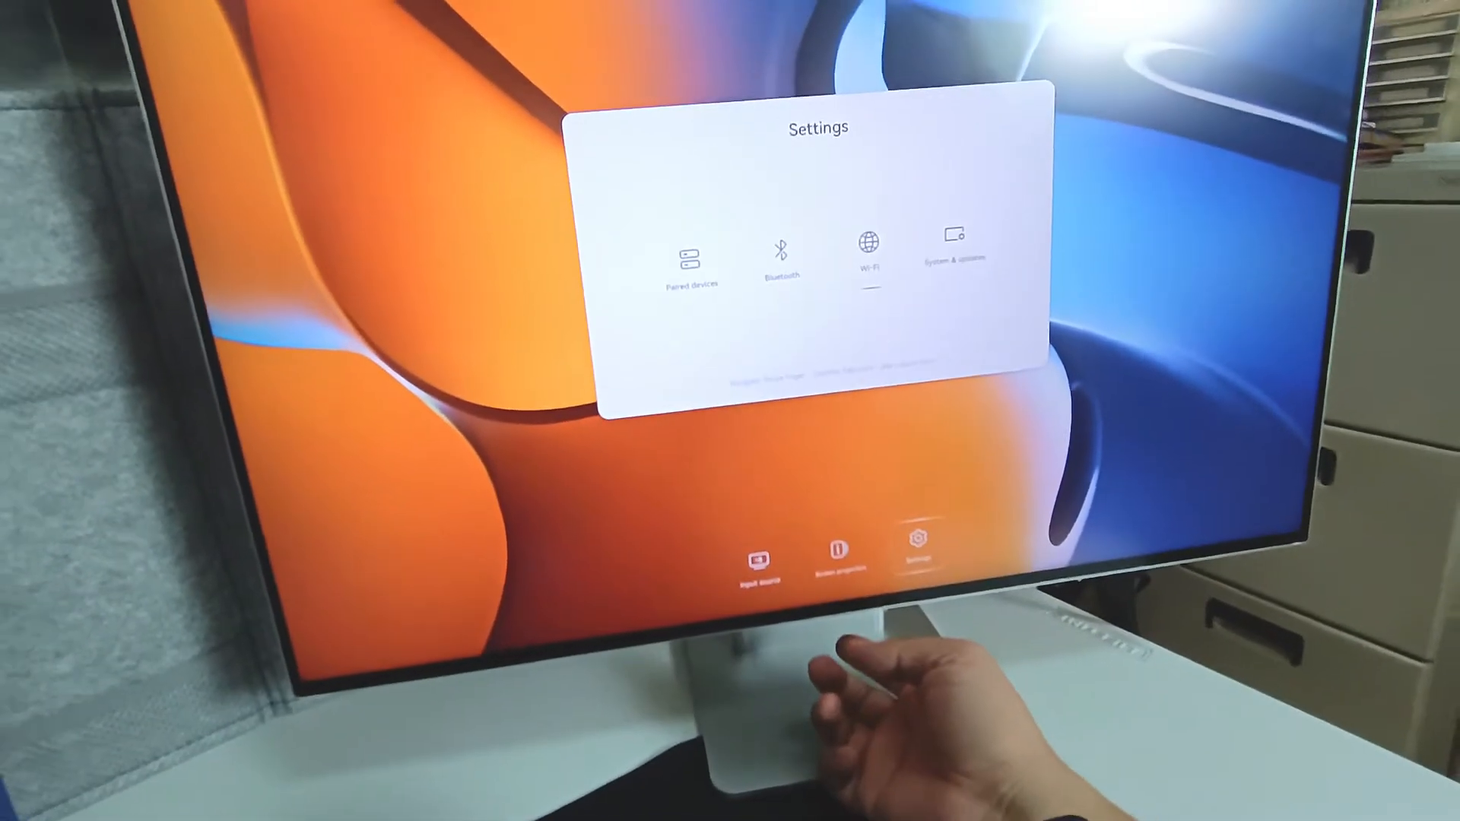
pyautogui.click(865, 255)
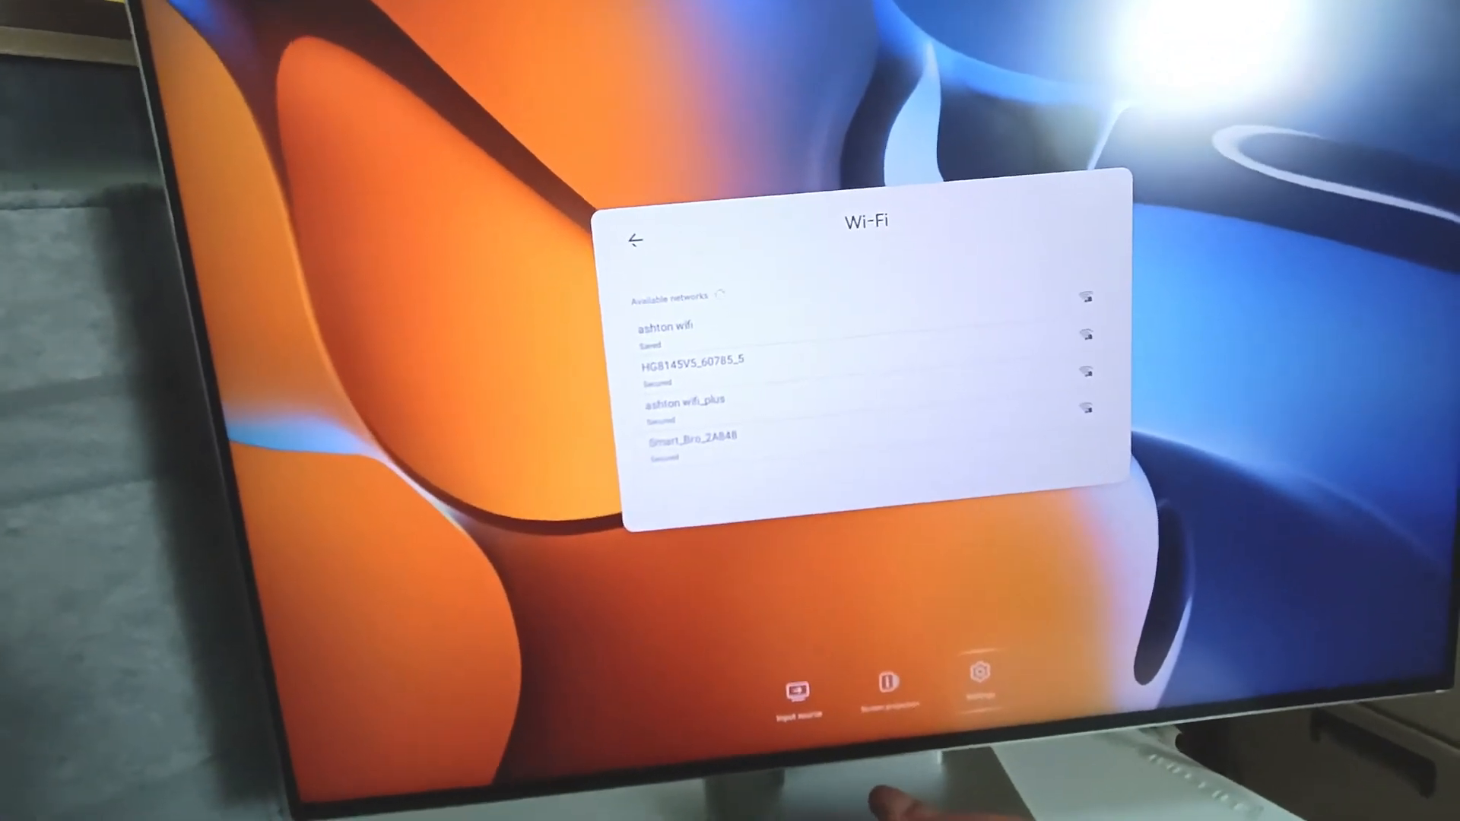
pyautogui.click(663, 335)
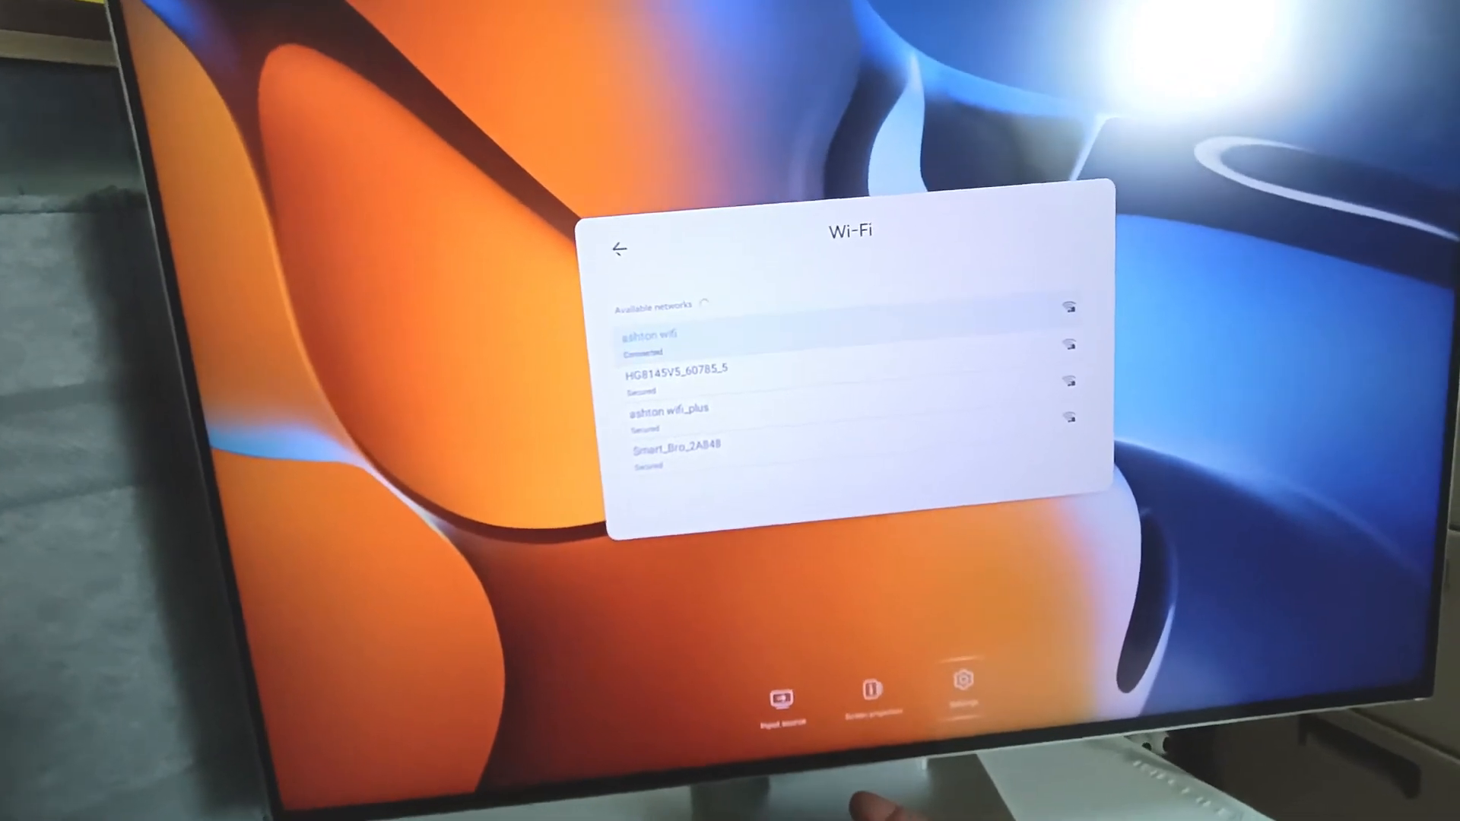